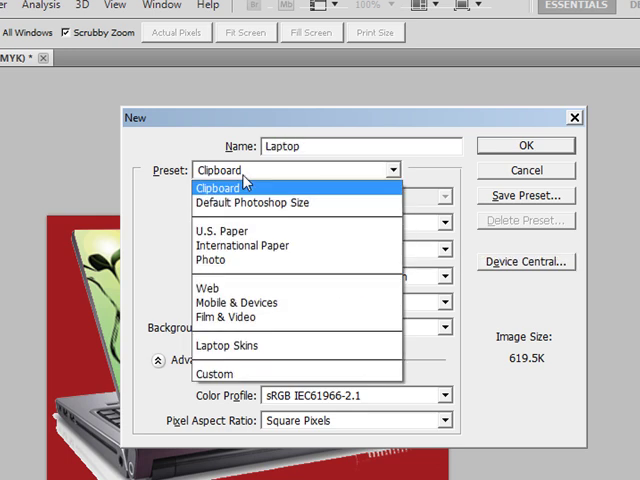
- Create the 530×399 px 'Laptop' document using the Clipboard preset
{"action": "left_click", "coordinate": [216, 188]}
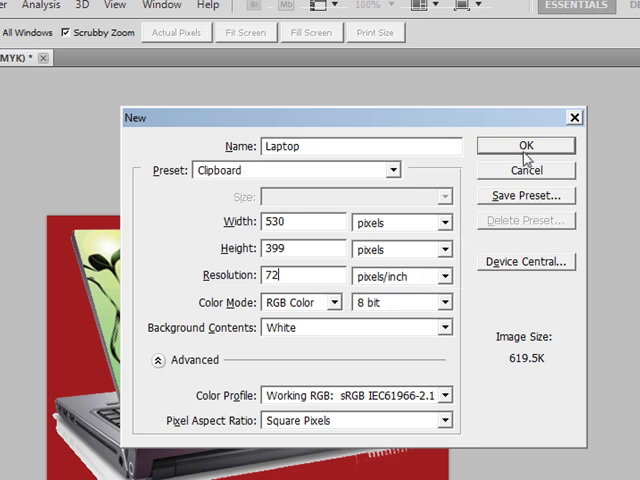
{"action": "left_click", "coordinate": [539, 145]}
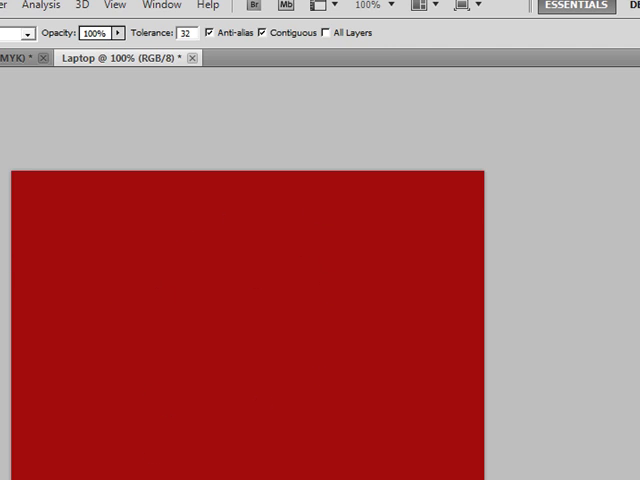
{"action": "mouse_move", "coordinate": [468, 337]}
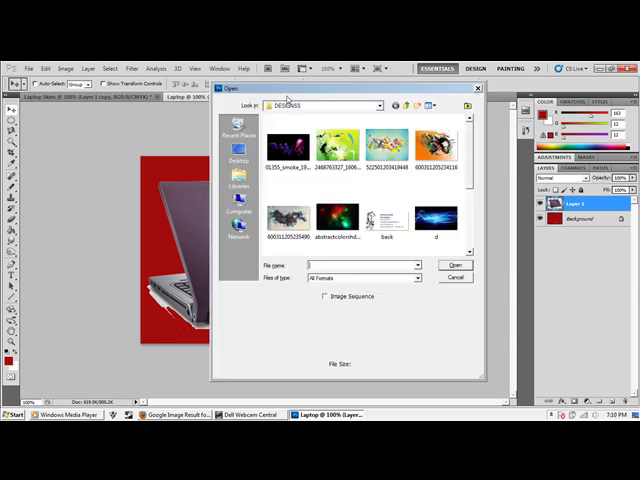
- Open the green abstract wallpaper file from the designs folder
{"action": "left_click", "coordinate": [454, 277]}
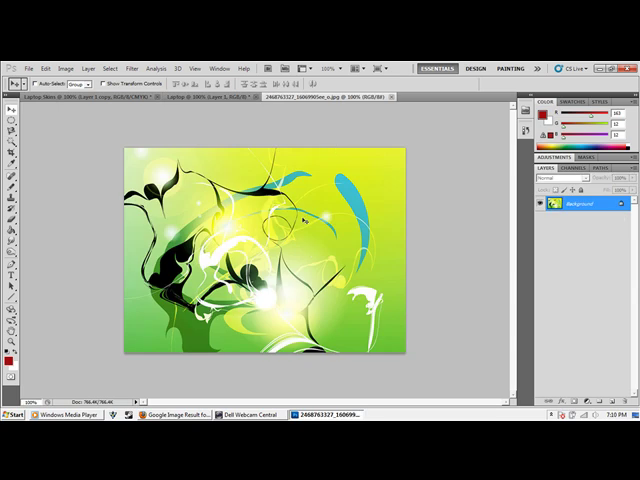
{"action": "mouse_move", "coordinate": [288, 217]}
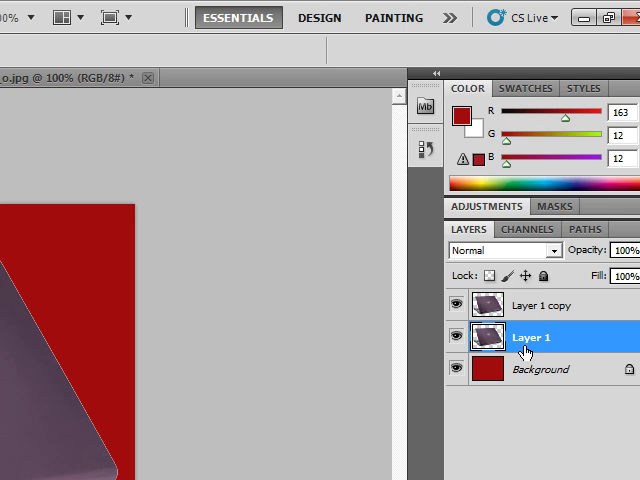
- Rename Layer 1 to 'Laptop' and Layer 1 copy to 'trim'
{"action": "double_click", "coordinate": [540, 337]}
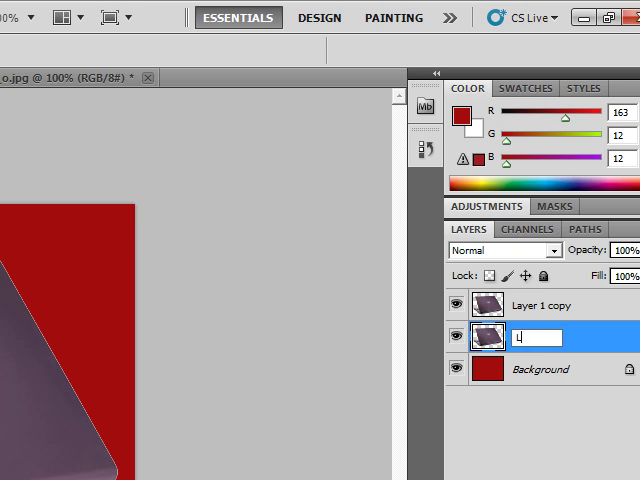
{"action": "type", "text": "aptop"}
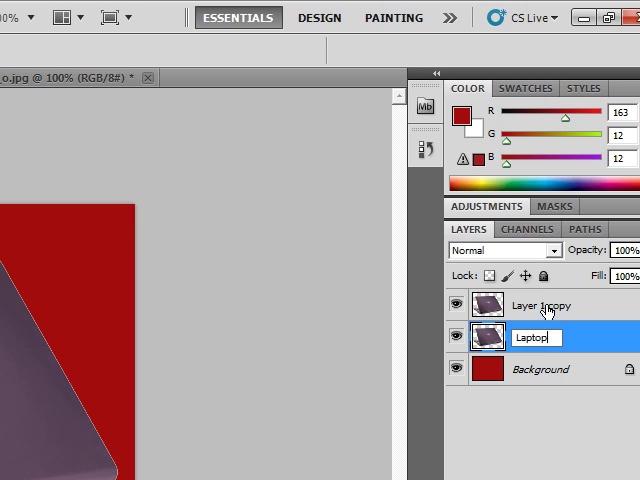
{"action": "left_click", "coordinate": [545, 305]}
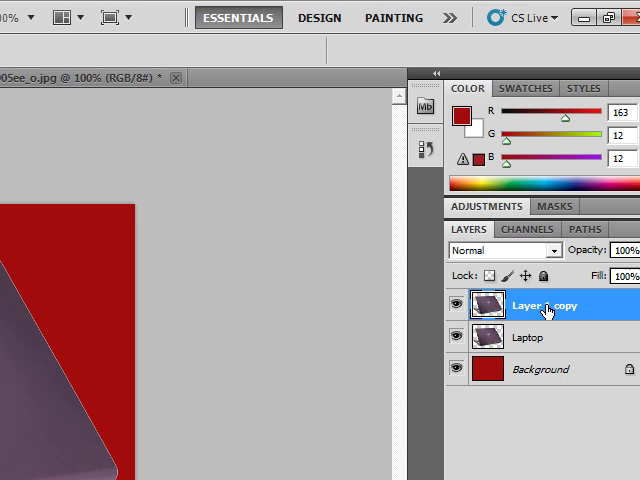
{"action": "double_click", "coordinate": [544, 305]}
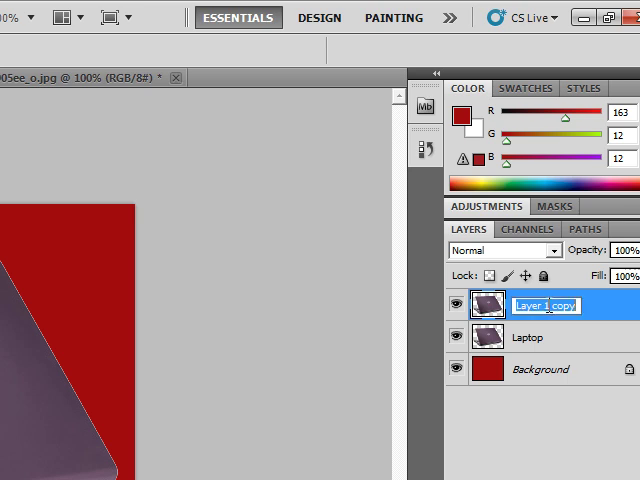
{"action": "type", "text": "Bc"}
{"action": "type", "text": "trim"}
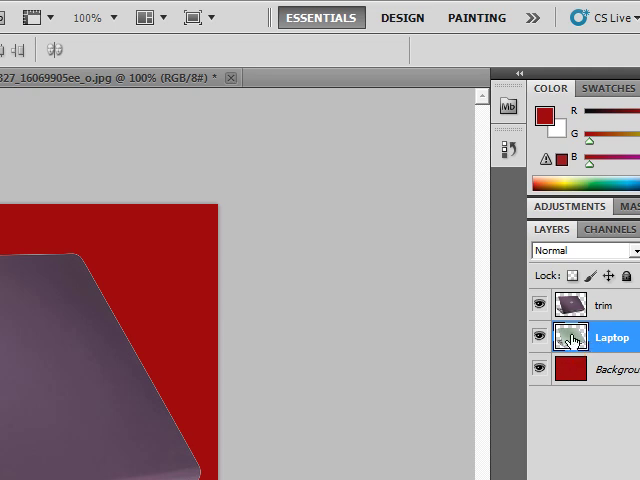
- Select the Laptop layer and toggle the trim layer's visibility to check the design
{"action": "left_click", "coordinate": [603, 305]}
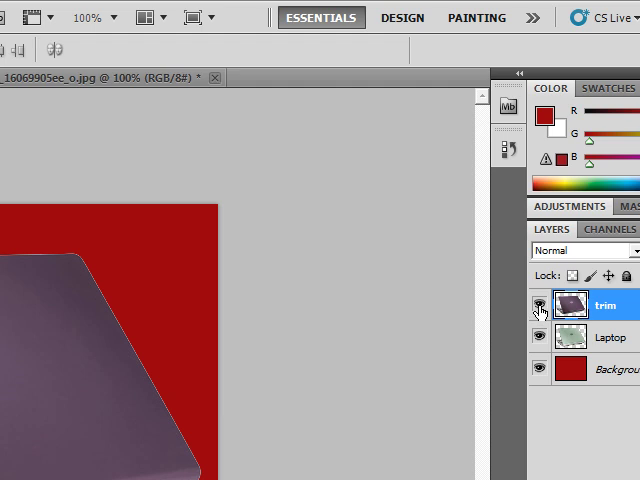
{"action": "left_click", "coordinate": [540, 336]}
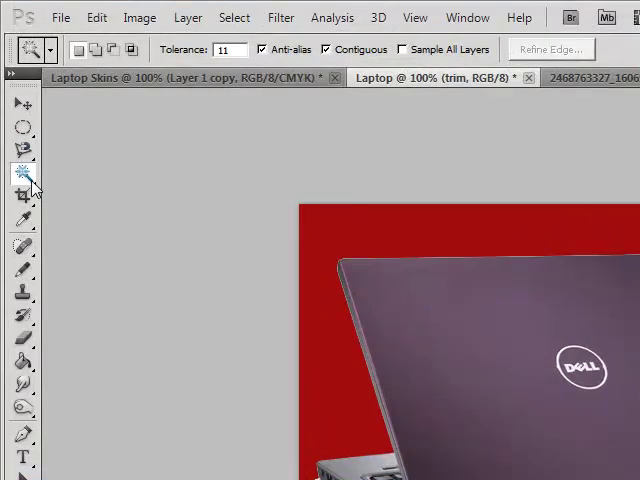
{"action": "mouse_move", "coordinate": [22, 172]}
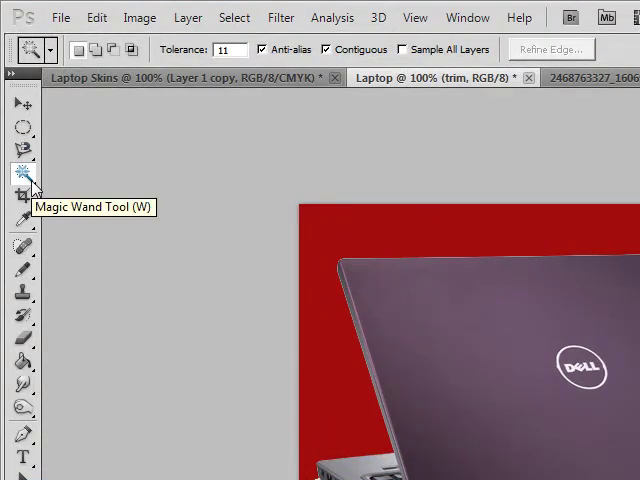
- Choose the Magic Wand Tool from the Tools panel
{"action": "left_click", "coordinate": [228, 49]}
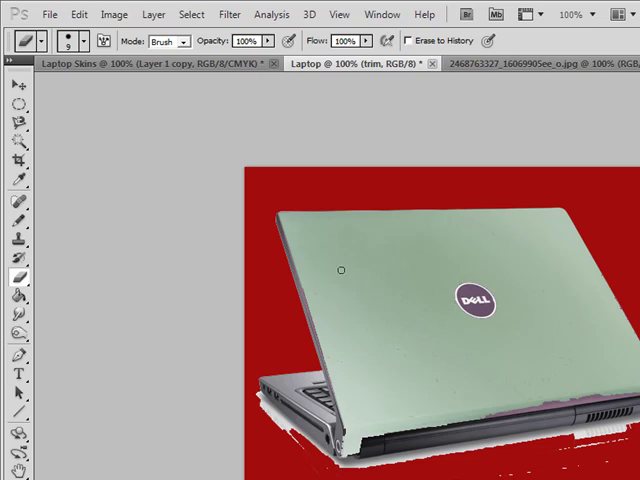
{"action": "mouse_move", "coordinate": [405, 312]}
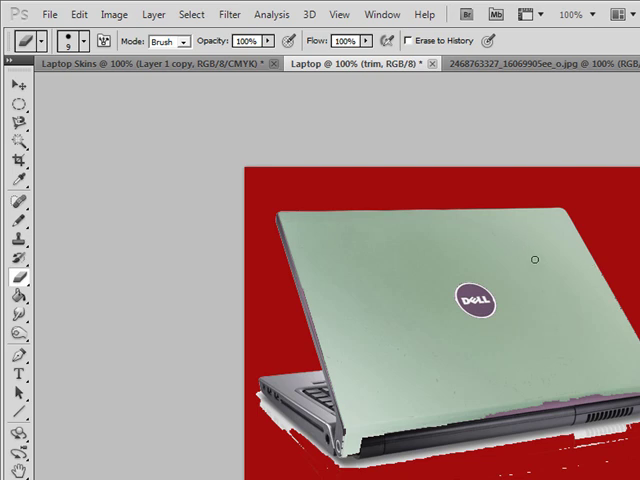
{"action": "mouse_move", "coordinate": [302, 246]}
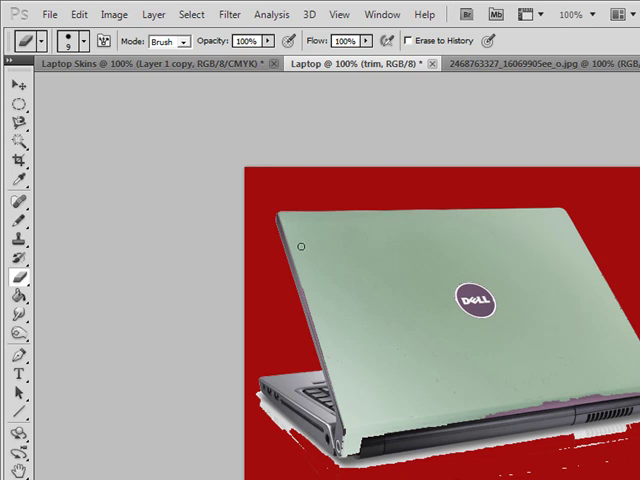
{"action": "mouse_move", "coordinate": [353, 328]}
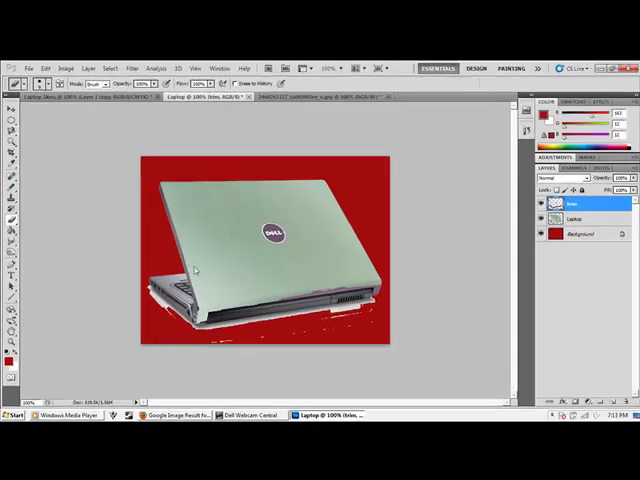
- Select the Laptop layer to restore its purple lid, then make trim active
{"action": "left_click", "coordinate": [580, 219]}
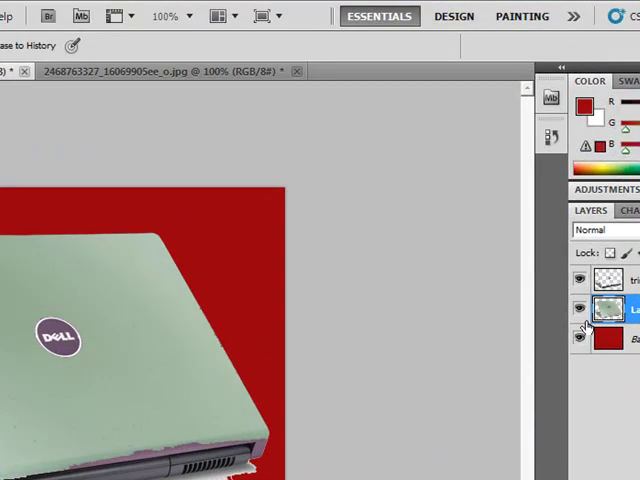
{"action": "mouse_move", "coordinate": [335, 290]}
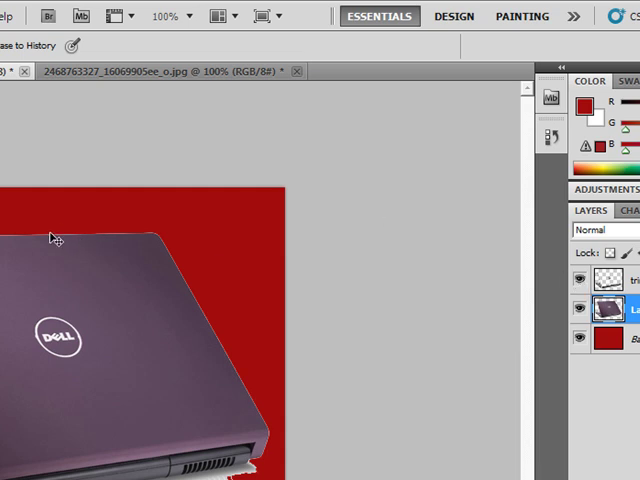
{"action": "mouse_move", "coordinate": [567, 260]}
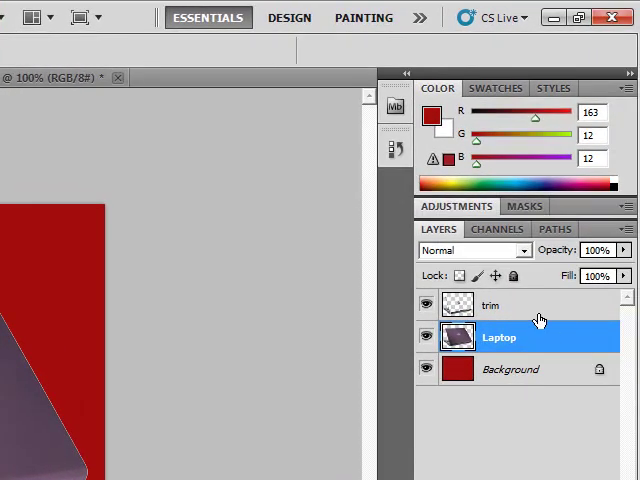
{"action": "left_click", "coordinate": [490, 305]}
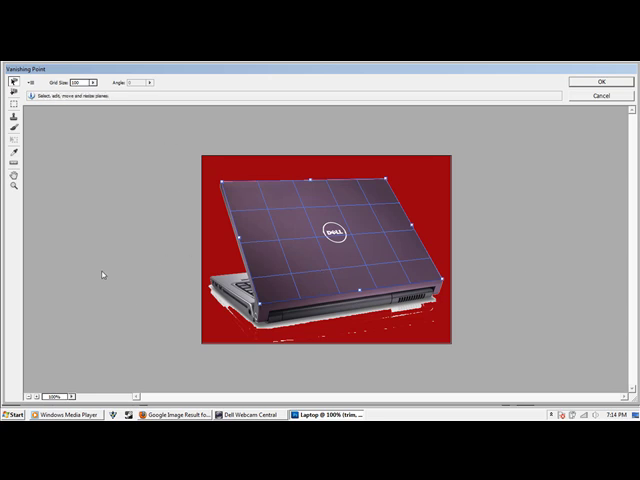
{"action": "mouse_move", "coordinate": [595, 88]}
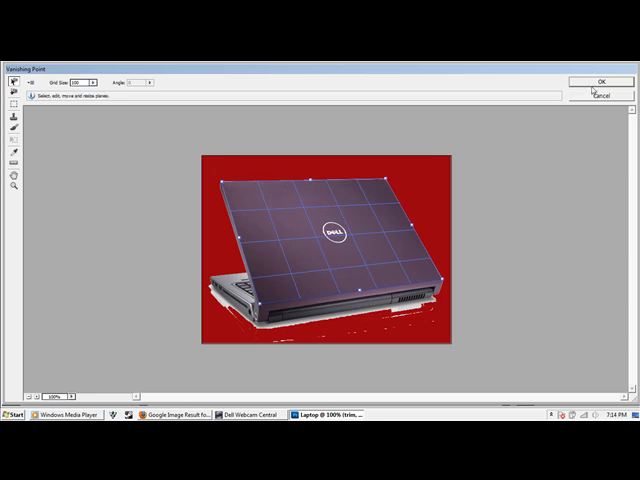
- Confirm the four-corner perspective plane over the laptop lid in Vanishing Point
{"action": "left_click", "coordinate": [597, 81]}
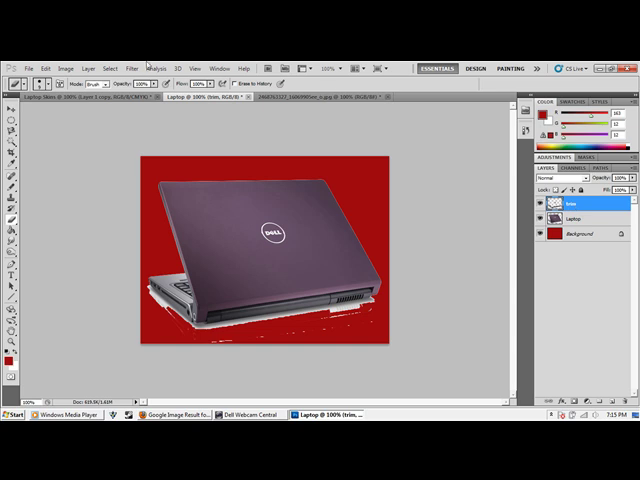
{"action": "left_click", "coordinate": [222, 13]}
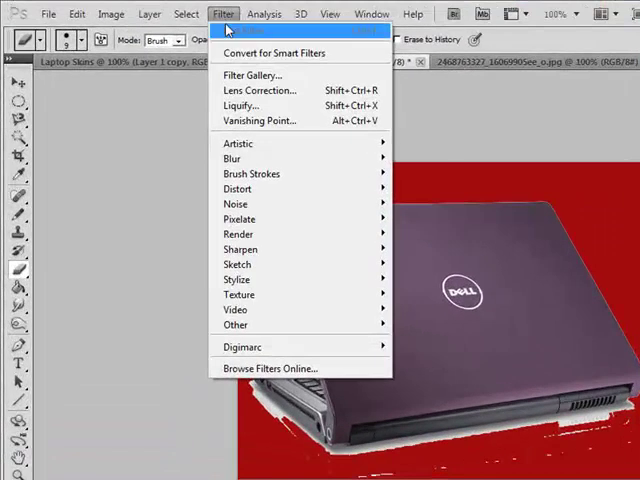
{"action": "mouse_move", "coordinate": [258, 120]}
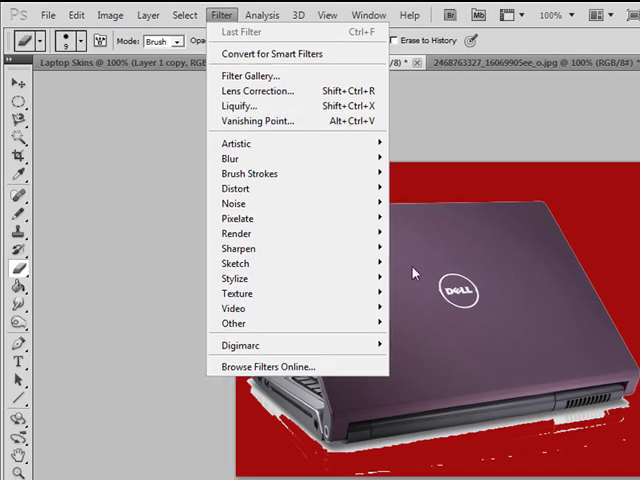
{"action": "left_click", "coordinate": [259, 121]}
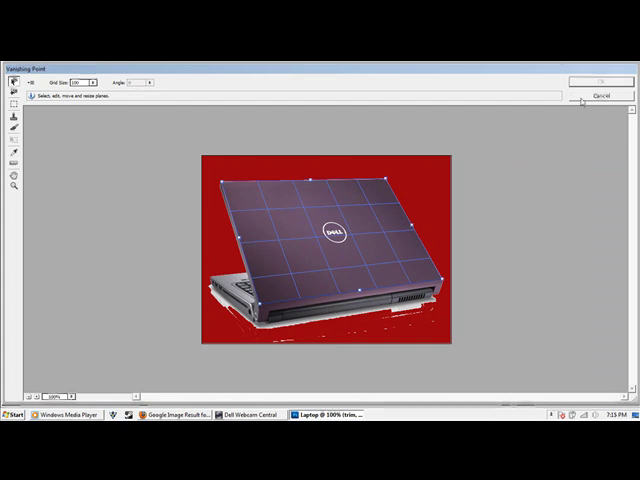
{"action": "left_click", "coordinate": [600, 81]}
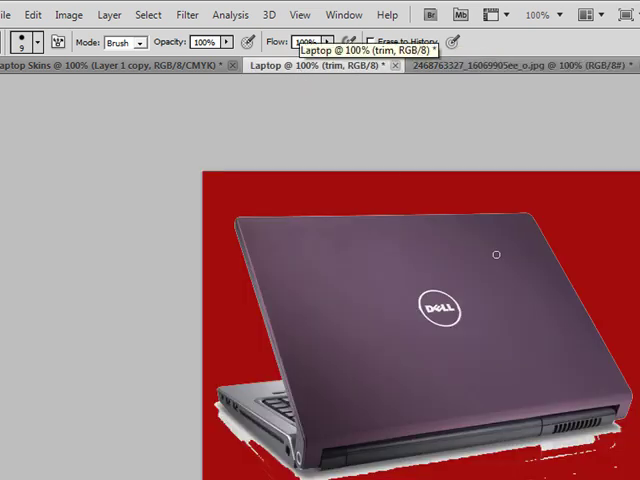
{"action": "left_click", "coordinate": [186, 14]}
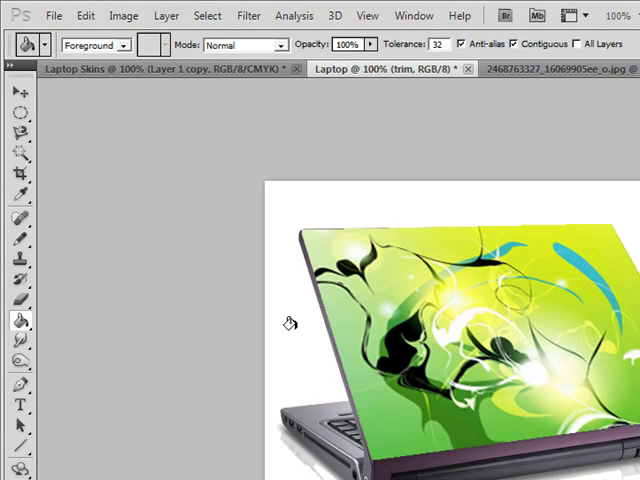
{"action": "mouse_move", "coordinate": [342, 218]}
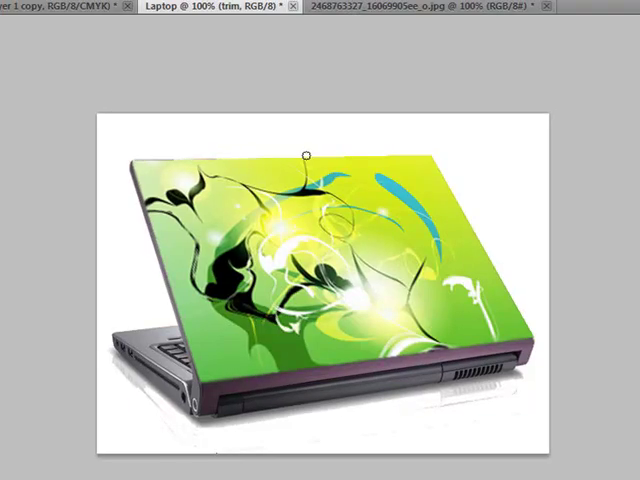
{"action": "mouse_move", "coordinate": [420, 154]}
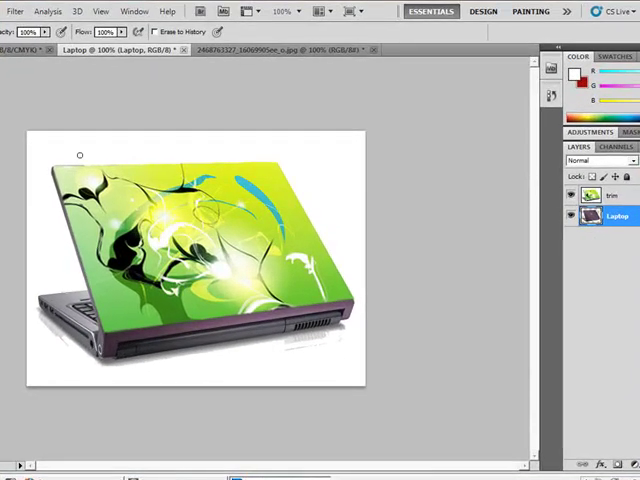
{"action": "mouse_move", "coordinate": [72, 161]}
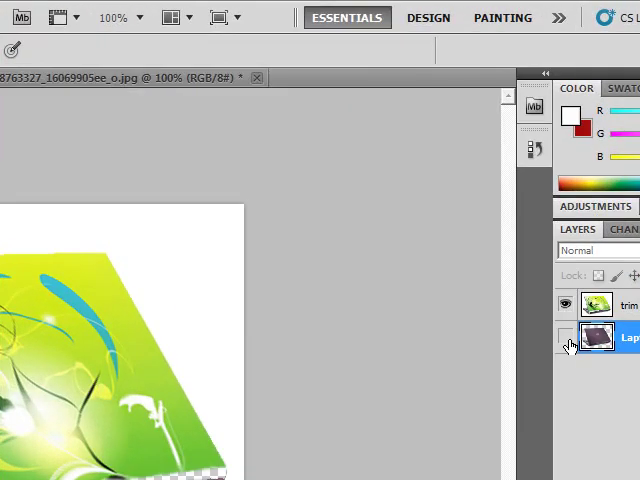
- Hide the Laptop layer to preview the design alone, then choose the Horizontal Type Tool
{"action": "left_click", "coordinate": [570, 334]}
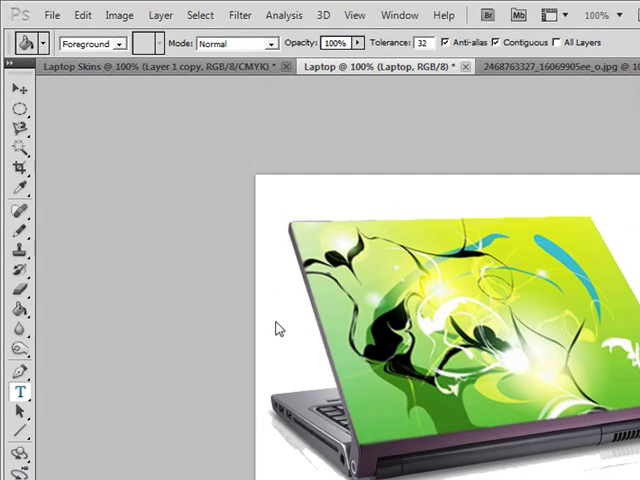
{"action": "left_click", "coordinate": [15, 390]}
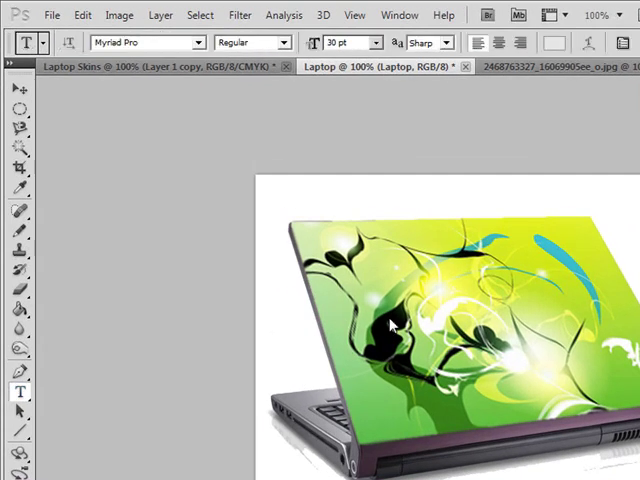